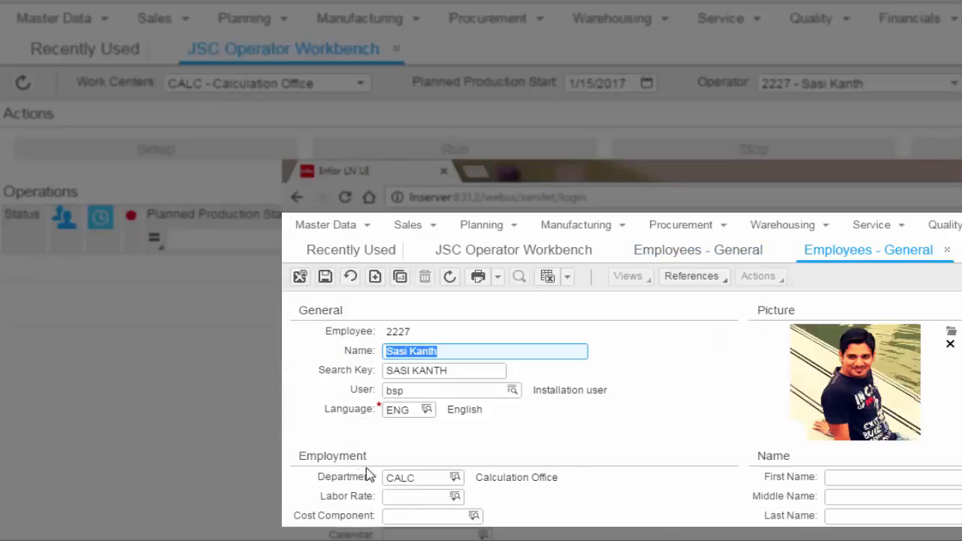
Browse the workbench rows and switch the work center to MB005 - Bay No # 5 for PRD000006 operation 10.
{"action": "left_click", "coordinate": [421, 478]}
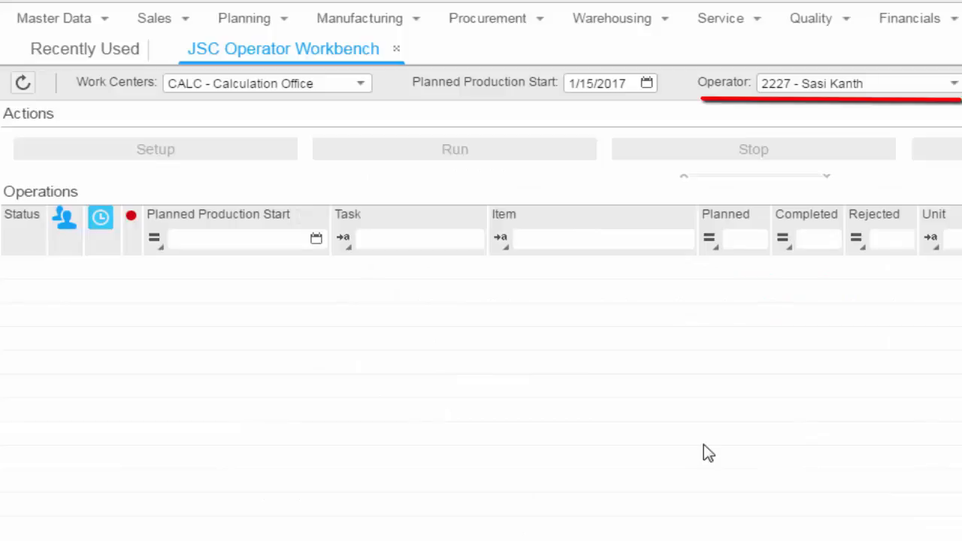
{"action": "mouse_move", "coordinate": [660, 431]}
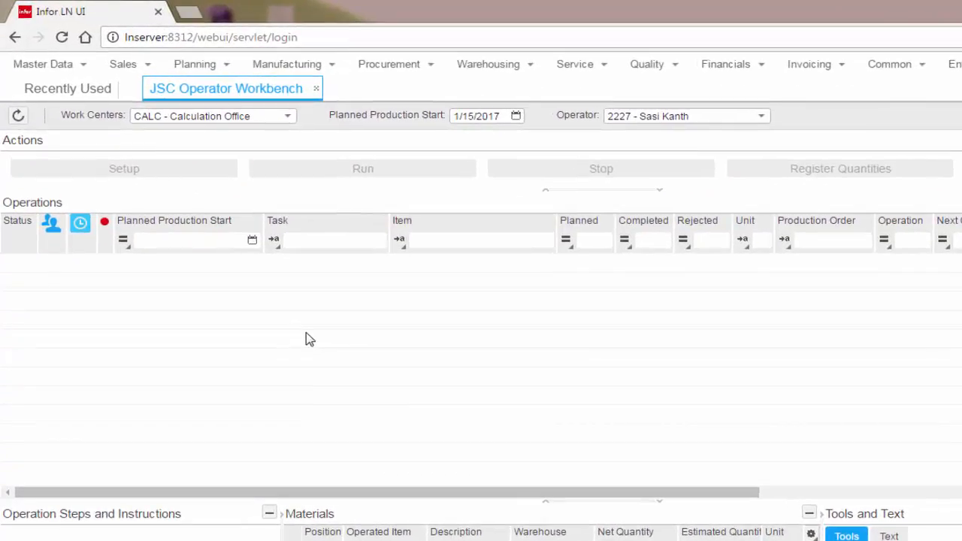
{"action": "left_click", "coordinate": [123, 169]}
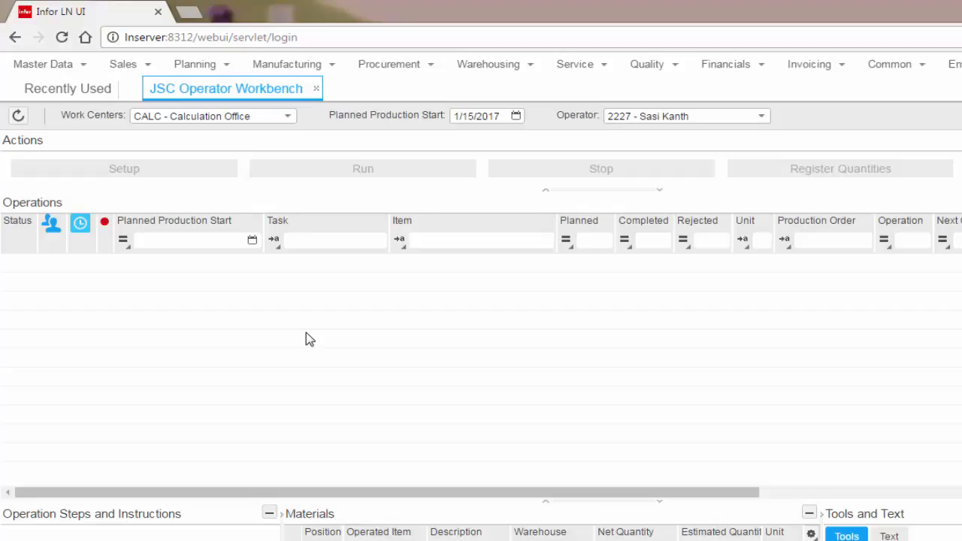
{"action": "left_click", "coordinate": [362, 168]}
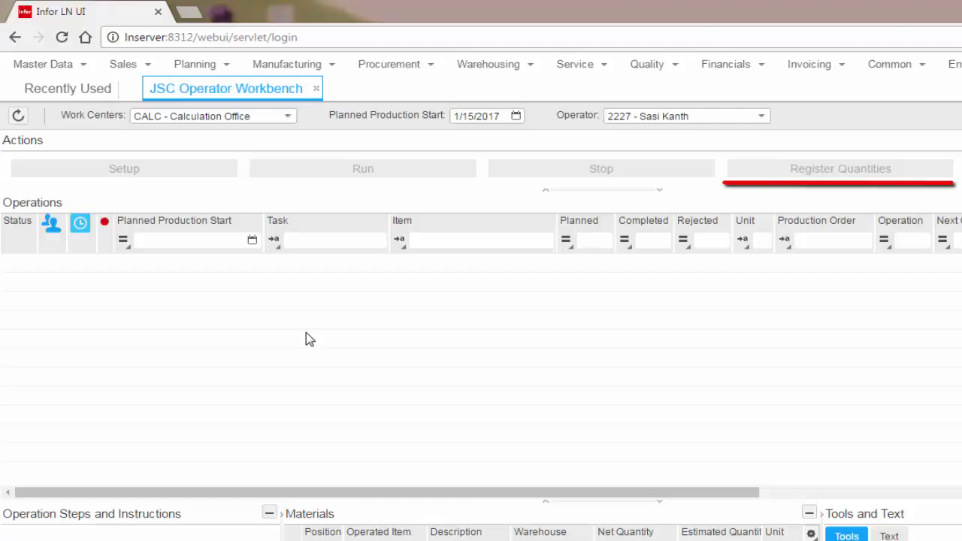
{"action": "scroll", "scroll_direction": "right", "scroll_amount": 3}
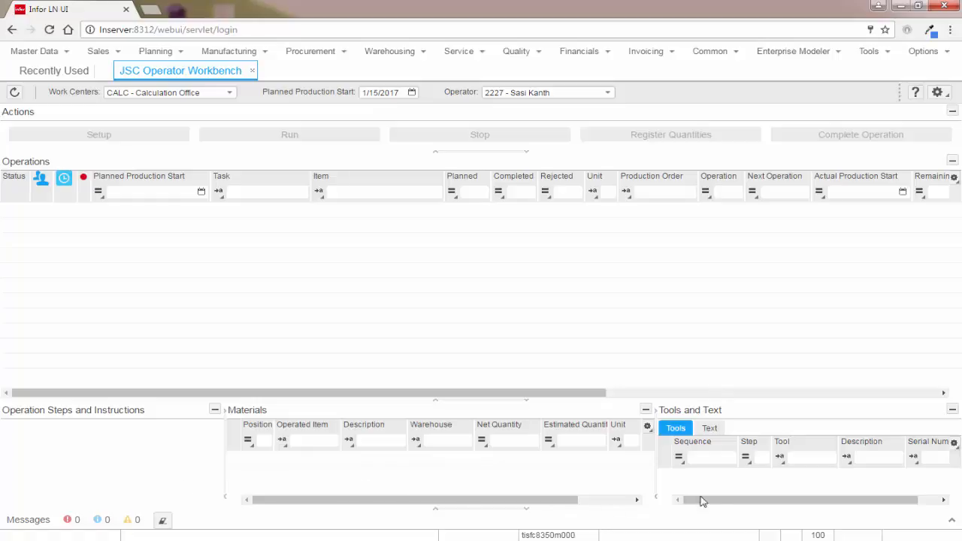
{"action": "mouse_move", "coordinate": [737, 502]}
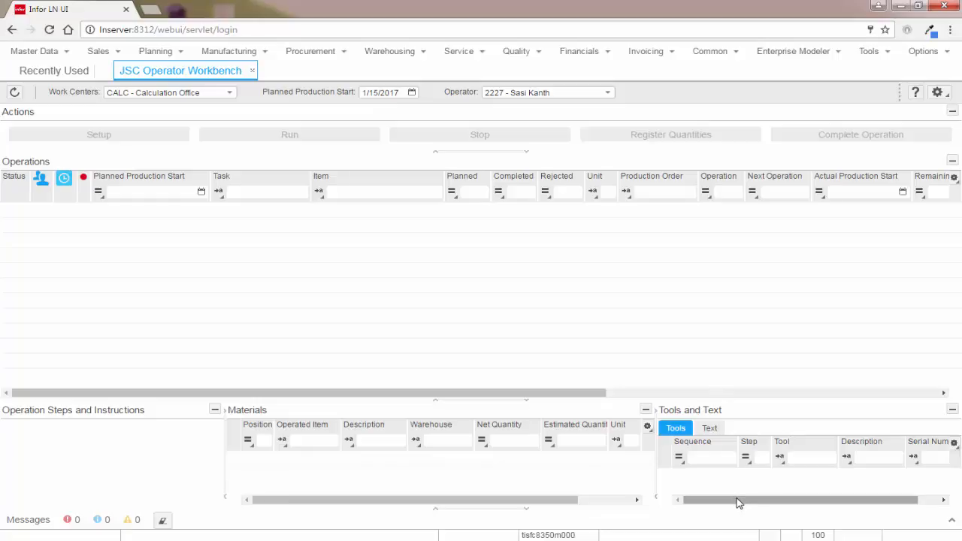
{"action": "mouse_move", "coordinate": [235, 99]}
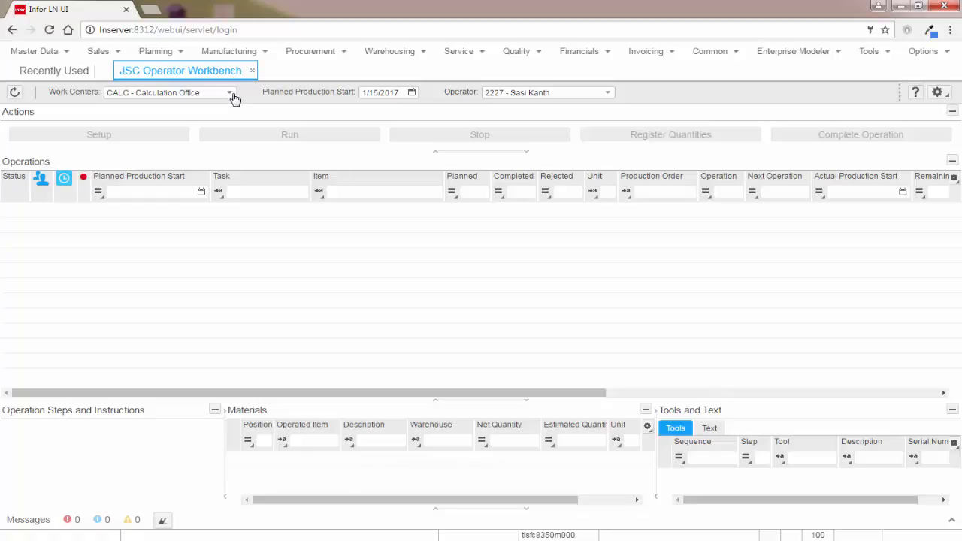
{"action": "left_click", "coordinate": [229, 92]}
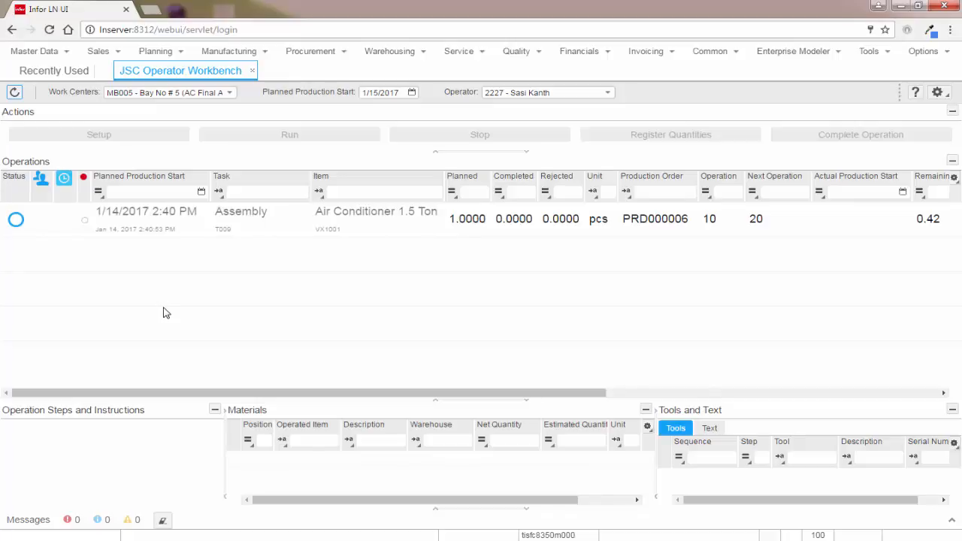
{"action": "mouse_move", "coordinate": [169, 310]}
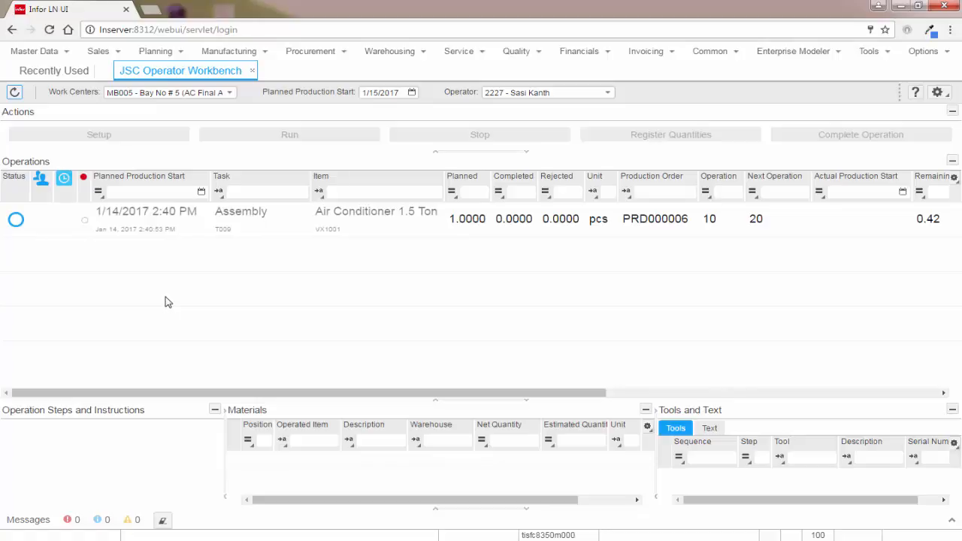
{"action": "mouse_move", "coordinate": [168, 297]}
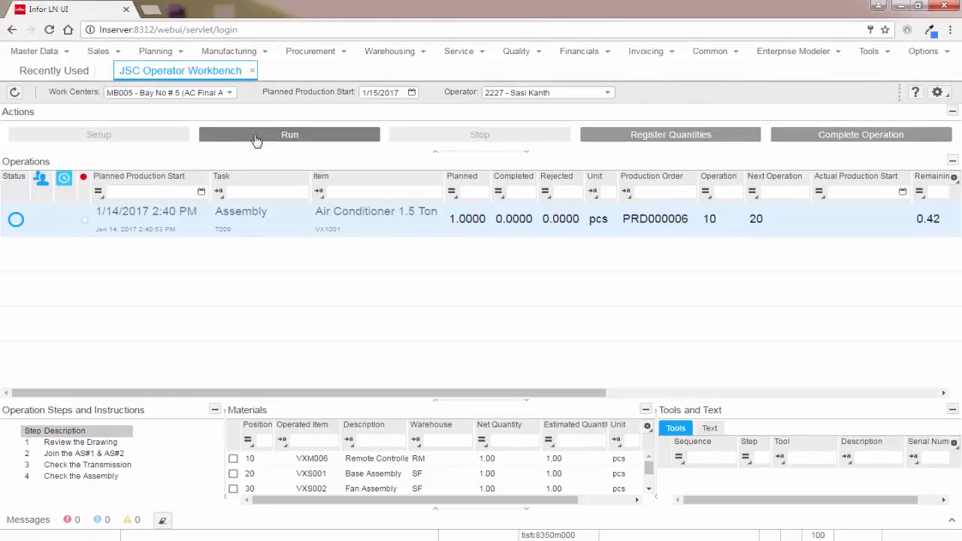
Run operation 10 of PRD000006 and view its run-time entry in Production Order Hours.
{"action": "left_click", "coordinate": [289, 134]}
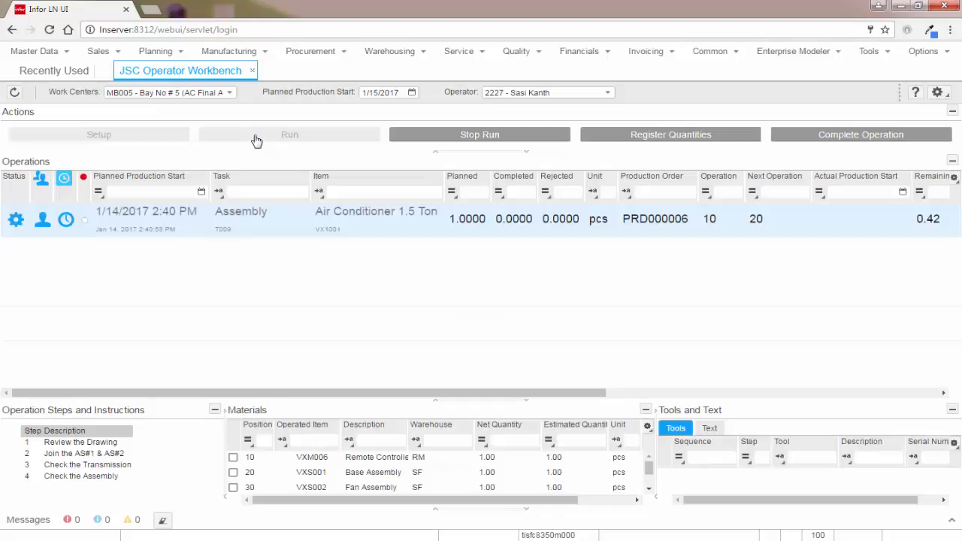
{"action": "mouse_move", "coordinate": [289, 138]}
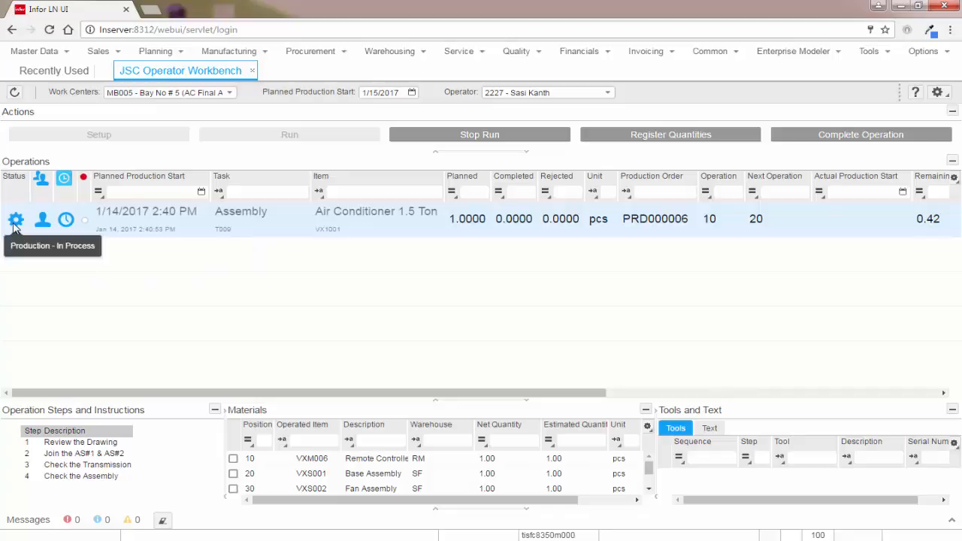
{"action": "mouse_move", "coordinate": [42, 219]}
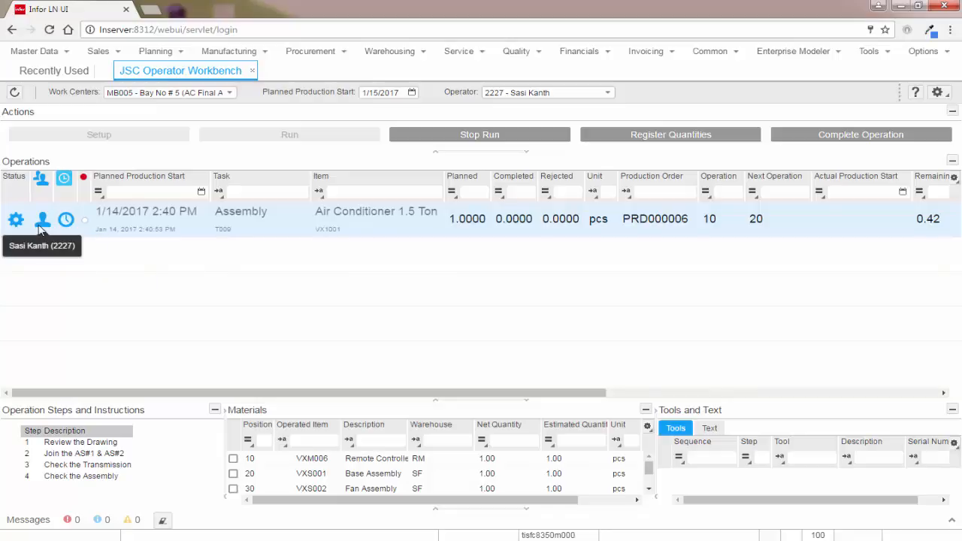
{"action": "mouse_move", "coordinate": [66, 220]}
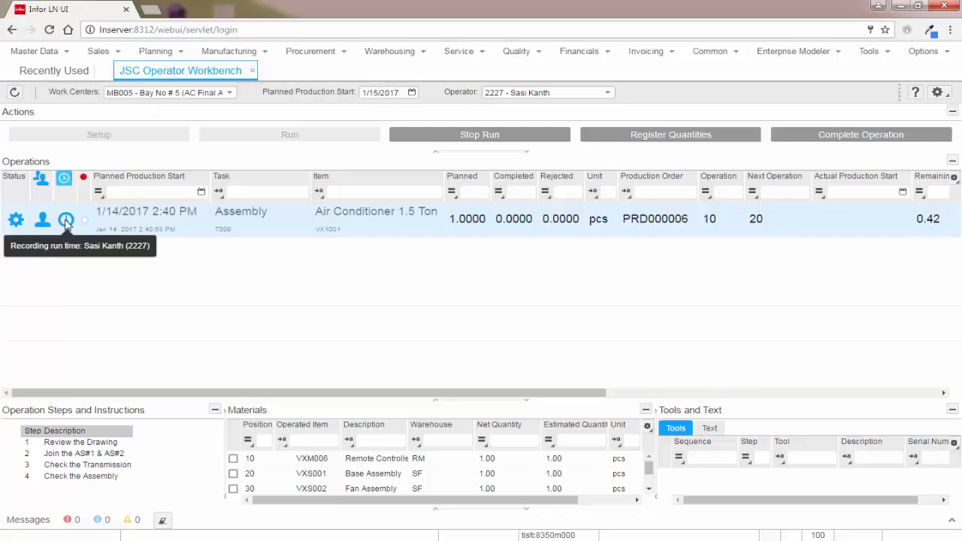
{"action": "mouse_move", "coordinate": [69, 164]}
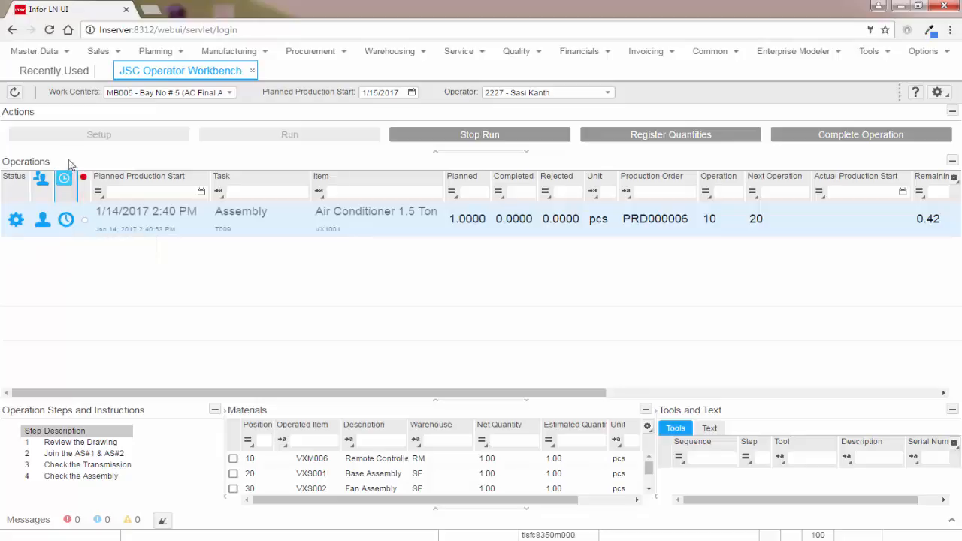
{"action": "left_click", "coordinate": [55, 70]}
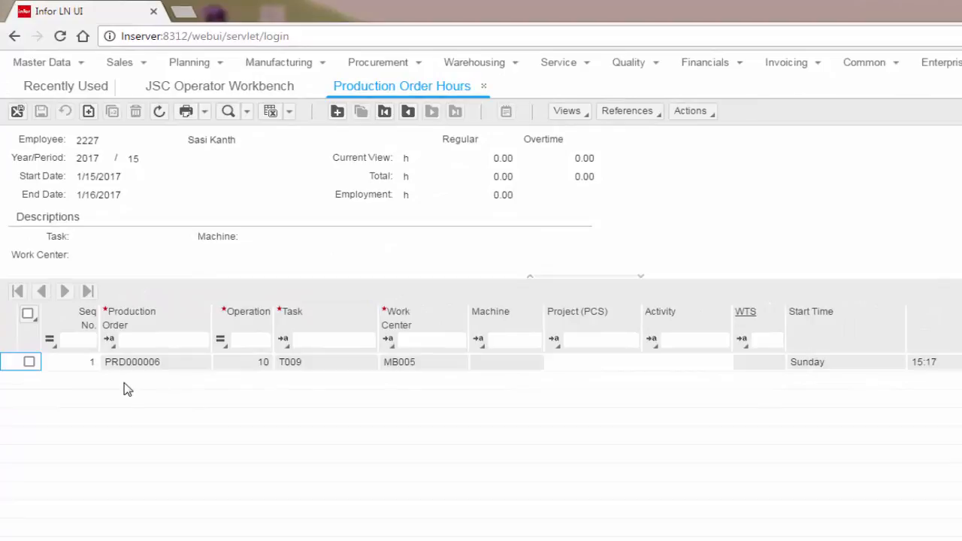
Select the PRD000006 operation 10 hours line showing start Sunday 15:17 and 0.00 labor time.
{"action": "left_click", "coordinate": [28, 361]}
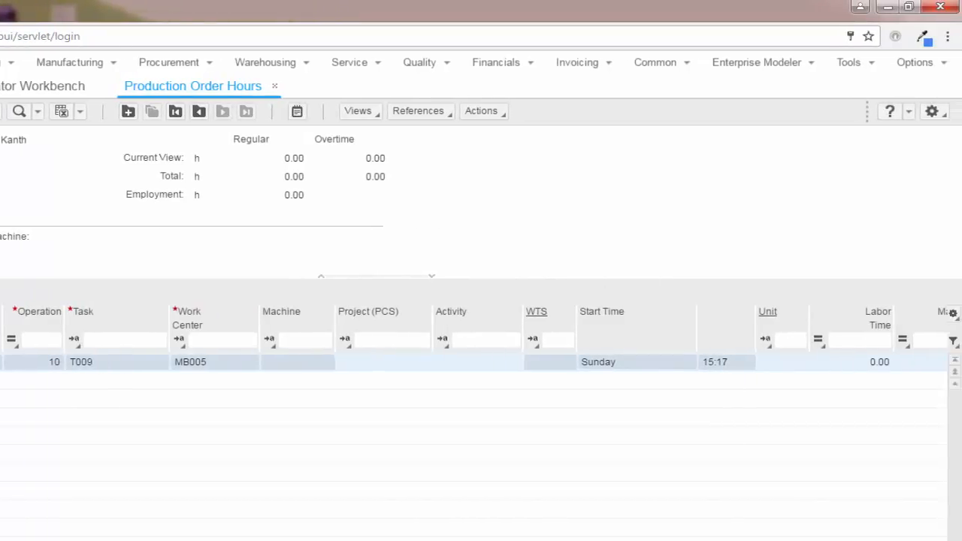
{"action": "mouse_move", "coordinate": [559, 385]}
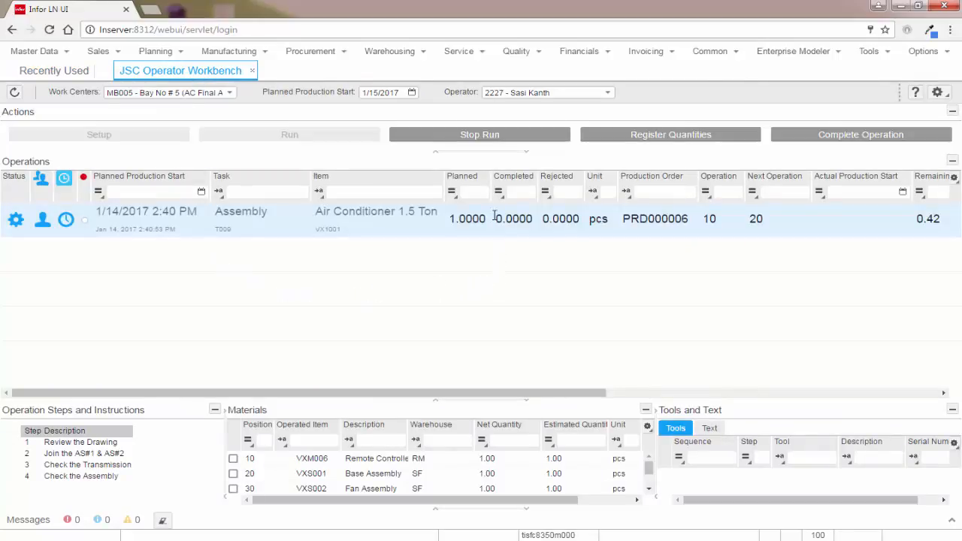
{"action": "mouse_move", "coordinate": [479, 135]}
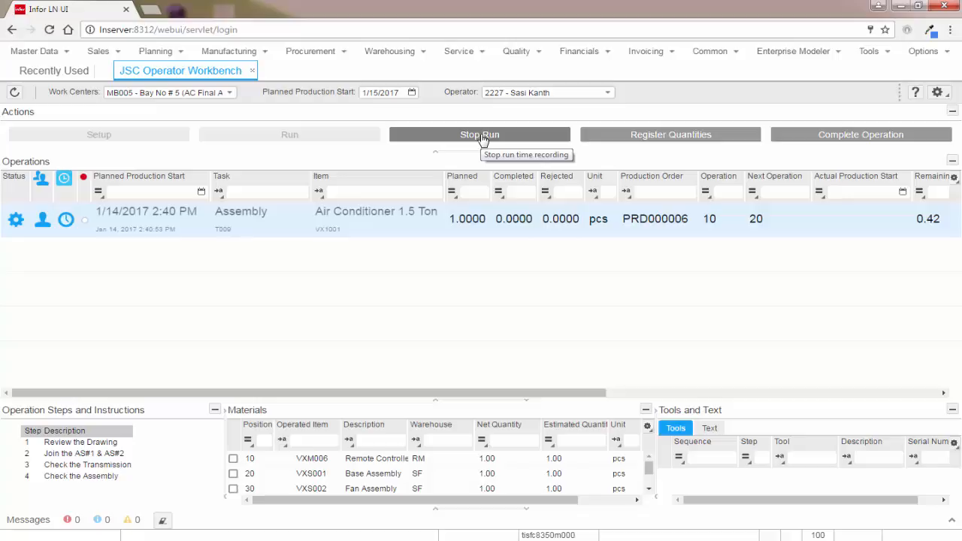
Stop the run on operation 10 and view its Production Order Hours showing 0.02 labor time.
{"action": "left_click", "coordinate": [478, 135]}
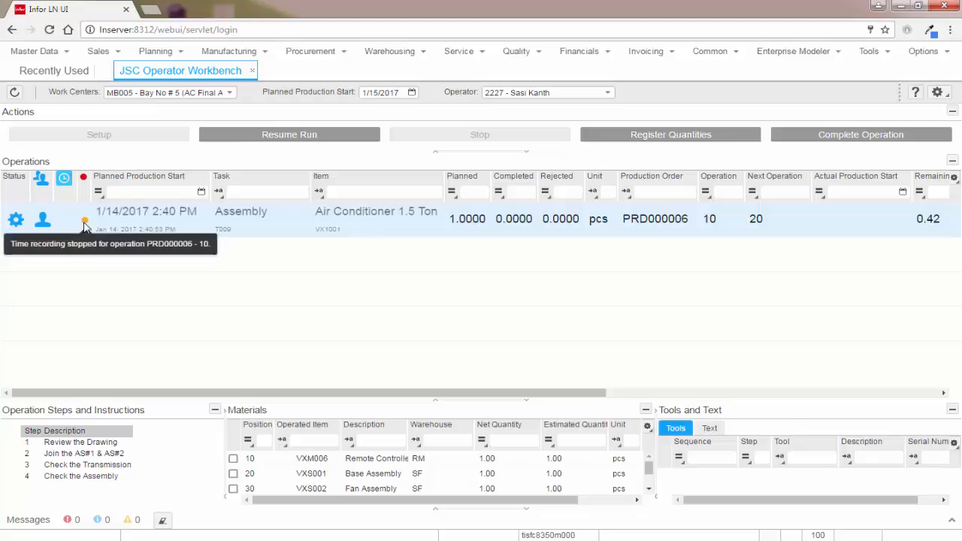
{"action": "left_click", "coordinate": [54, 70]}
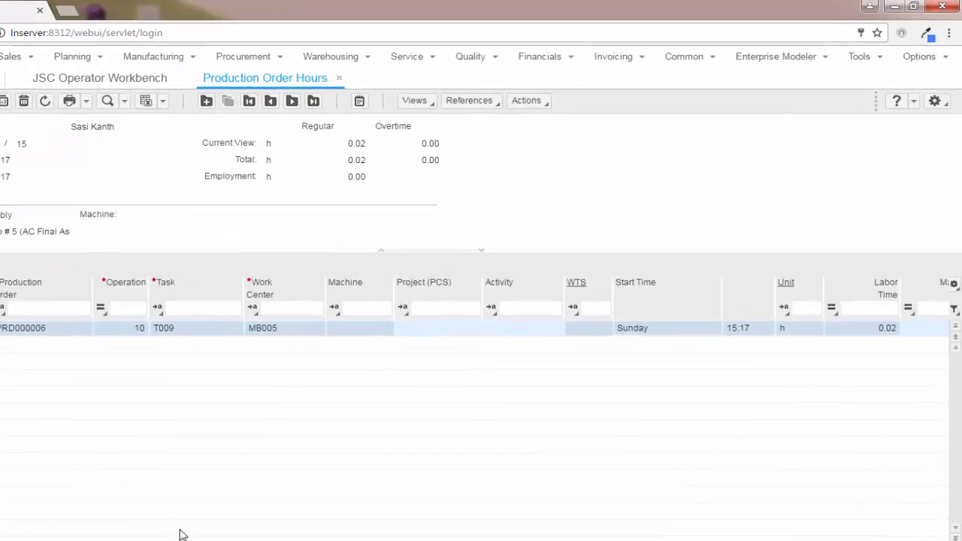
Scroll the Production Order Hours view right before leaving for the Recently Used page.
{"action": "scroll", "scroll_direction": "right", "scroll_amount": 3}
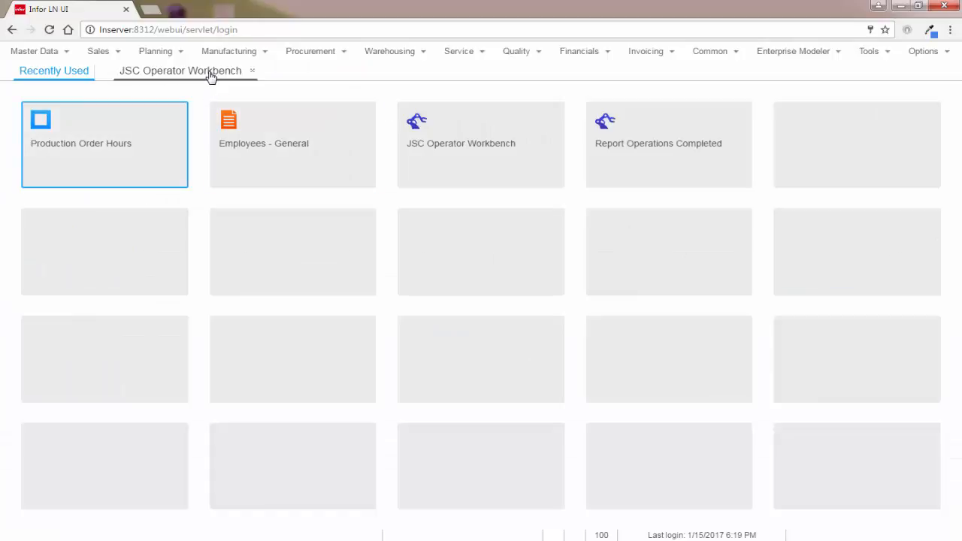
In Register Quantities enter Completed Additional 1.0000, expand serial numbers and save.
{"action": "left_click", "coordinate": [180, 71]}
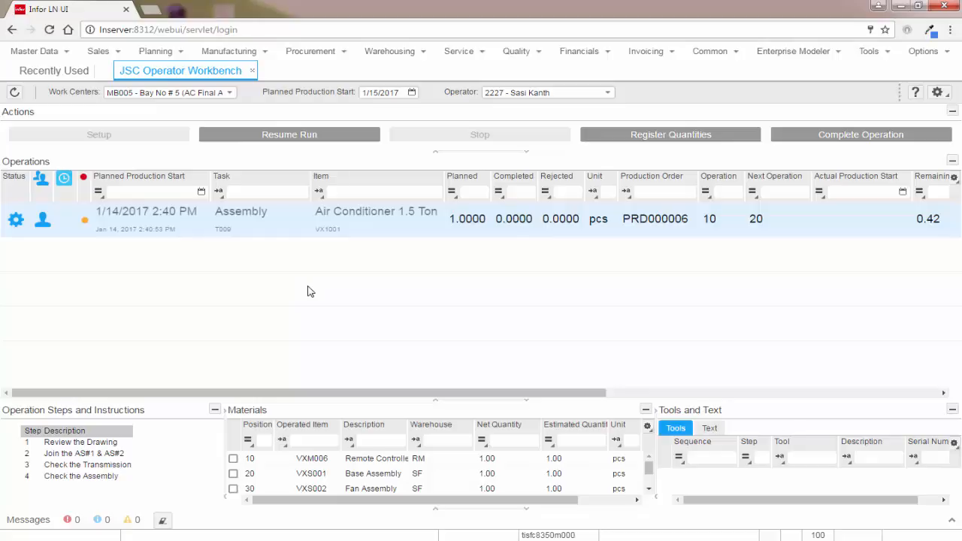
{"action": "mouse_move", "coordinate": [347, 291]}
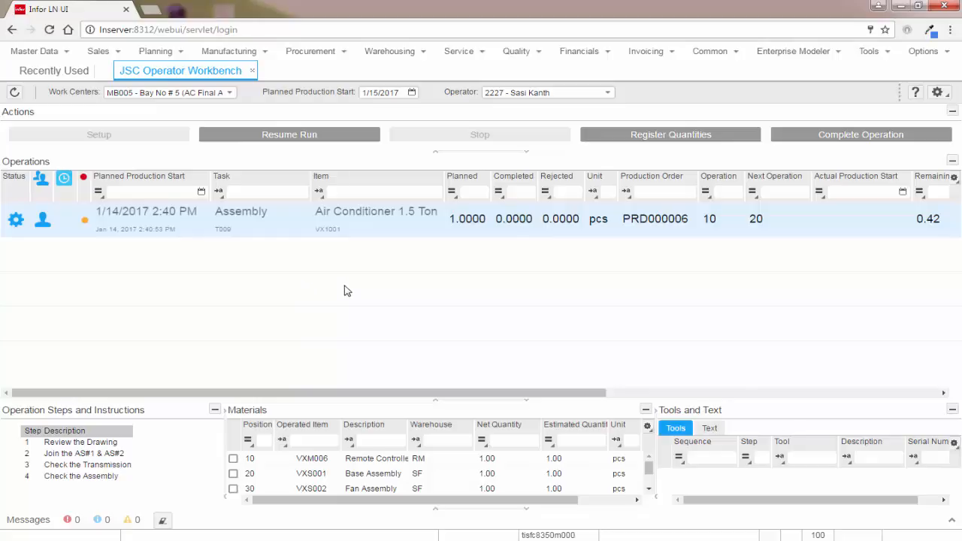
{"action": "mouse_move", "coordinate": [598, 136]}
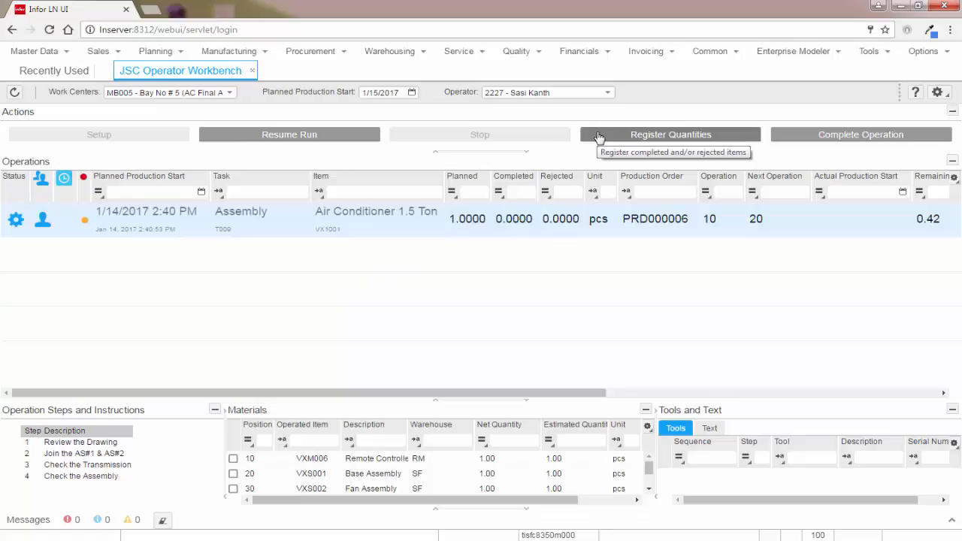
{"action": "left_click", "coordinate": [670, 136]}
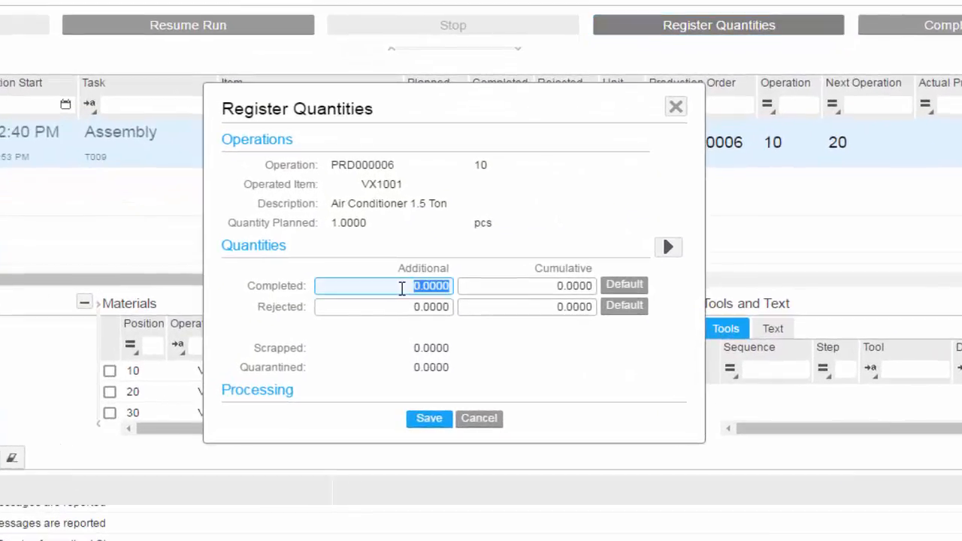
{"action": "type", "text": "1.0000"}
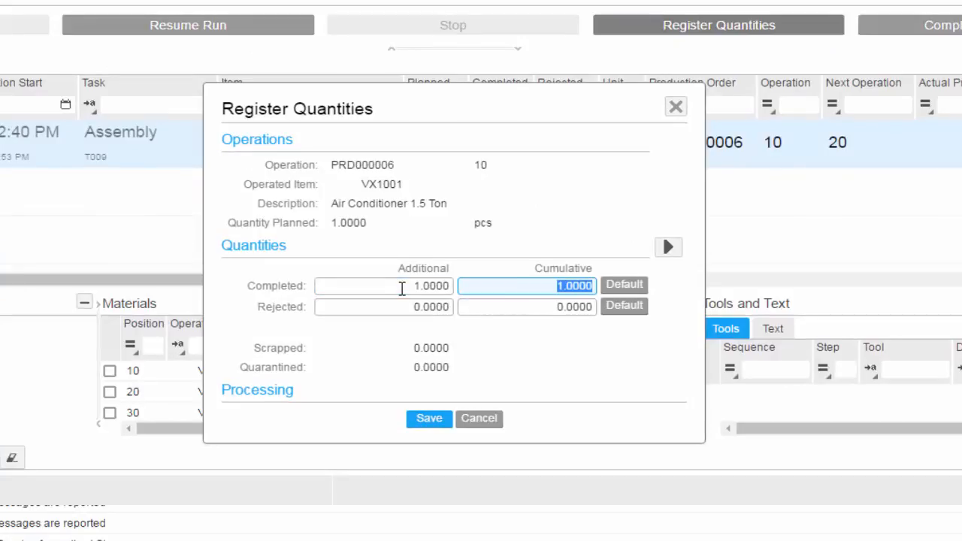
{"action": "left_click", "coordinate": [668, 246]}
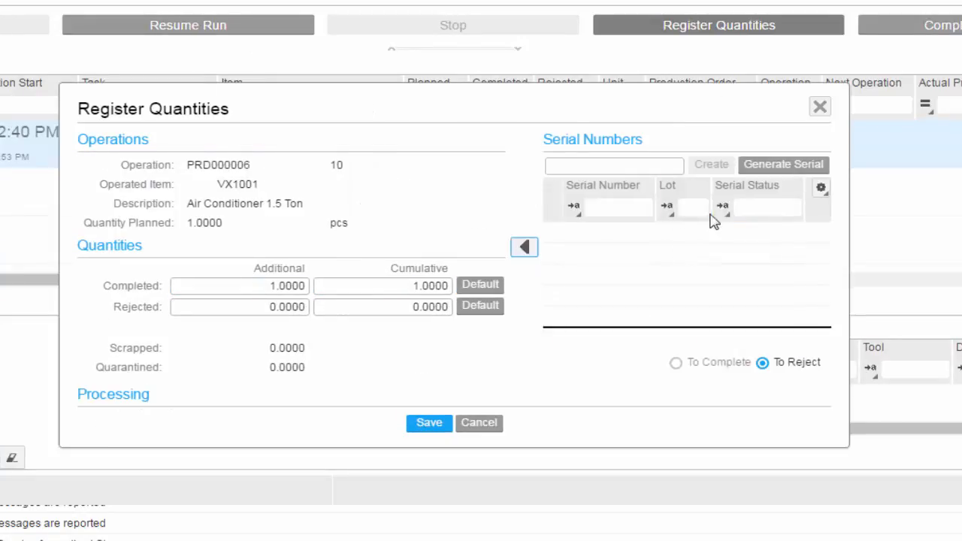
{"action": "mouse_move", "coordinate": [733, 178]}
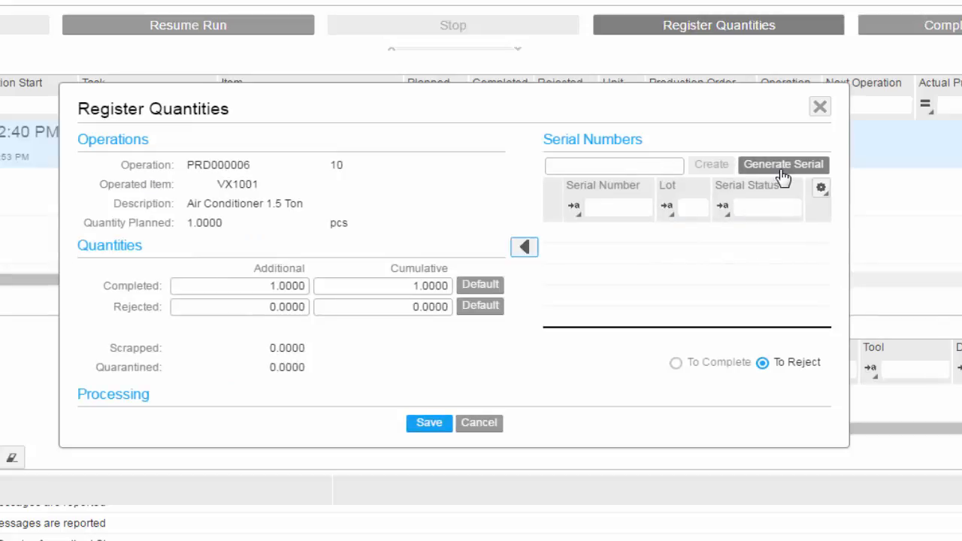
{"action": "left_click", "coordinate": [428, 422]}
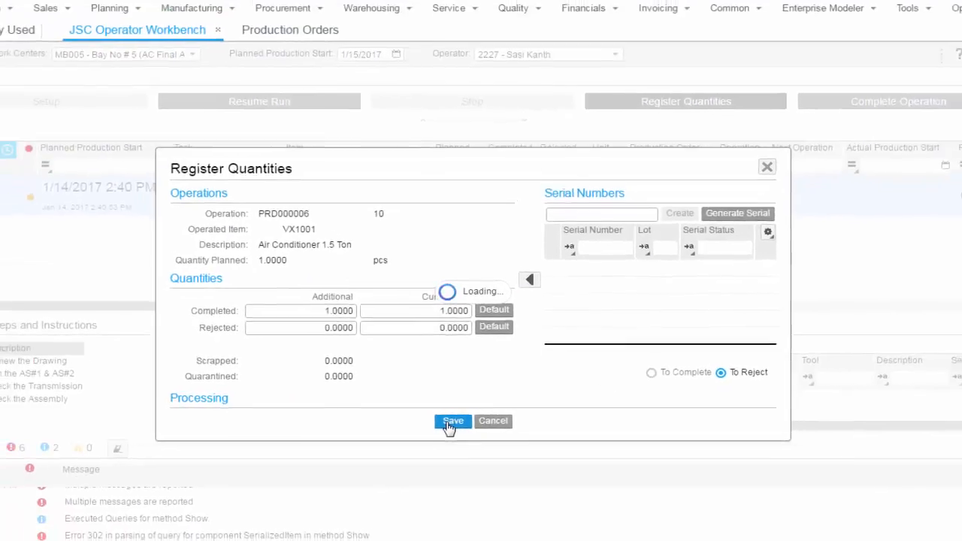
{"action": "left_click", "coordinate": [452, 421]}
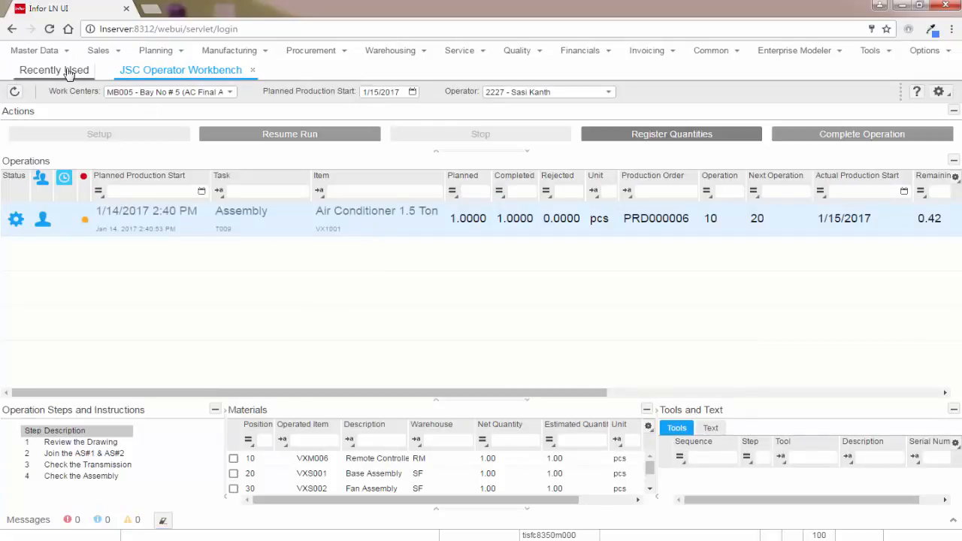
From Recently Used launch Report Operations Completed and select the operation 10 line with cumulative completed 1.0000.
{"action": "left_click", "coordinate": [54, 69]}
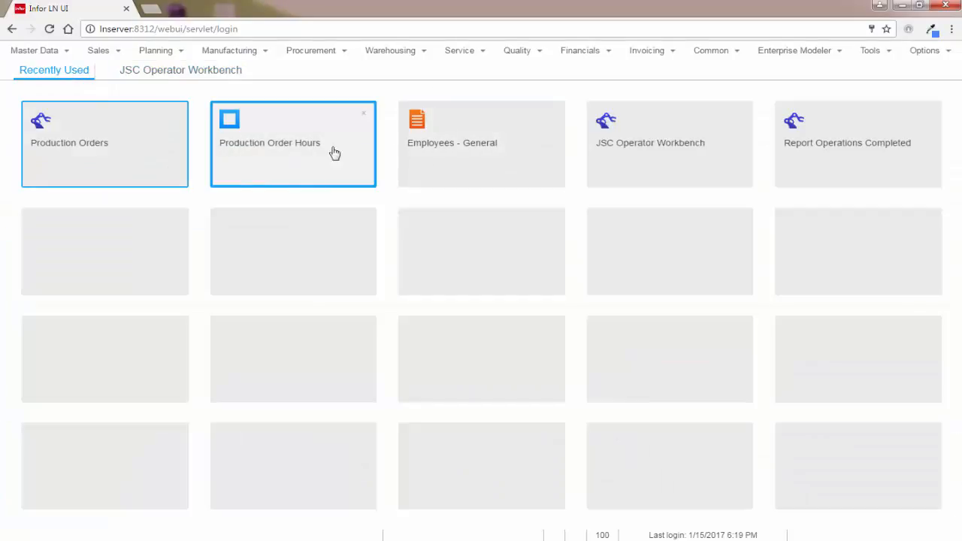
{"action": "left_click", "coordinate": [857, 143]}
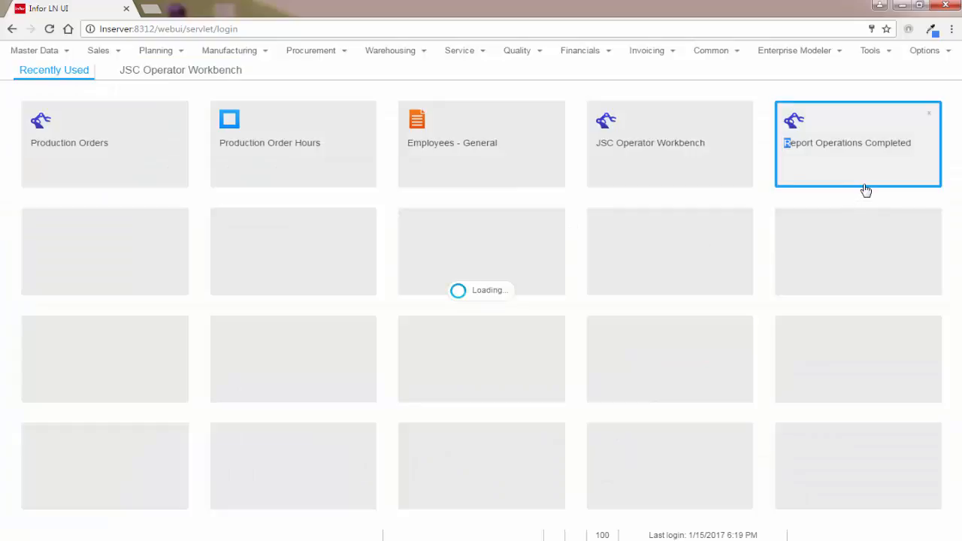
{"action": "left_click", "coordinate": [857, 142]}
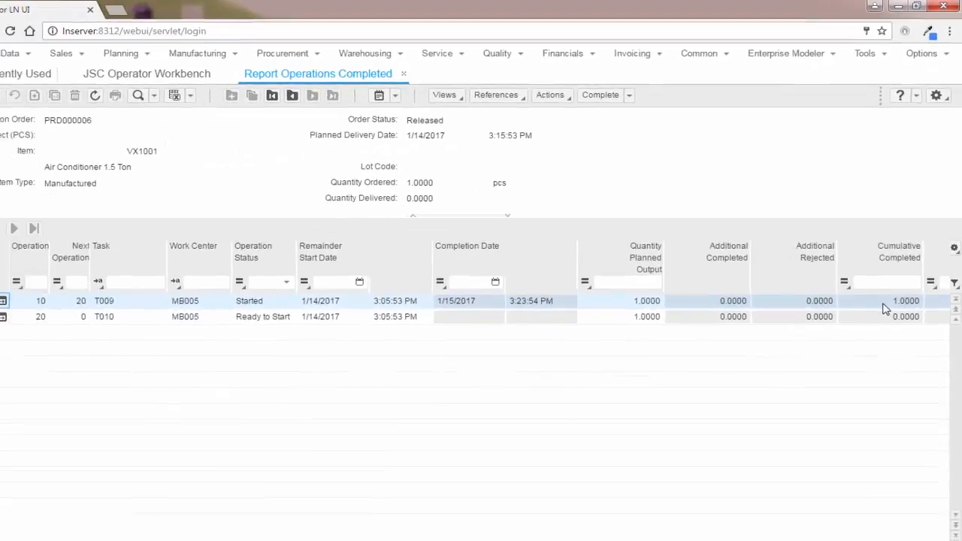
{"action": "left_click", "coordinate": [24, 289]}
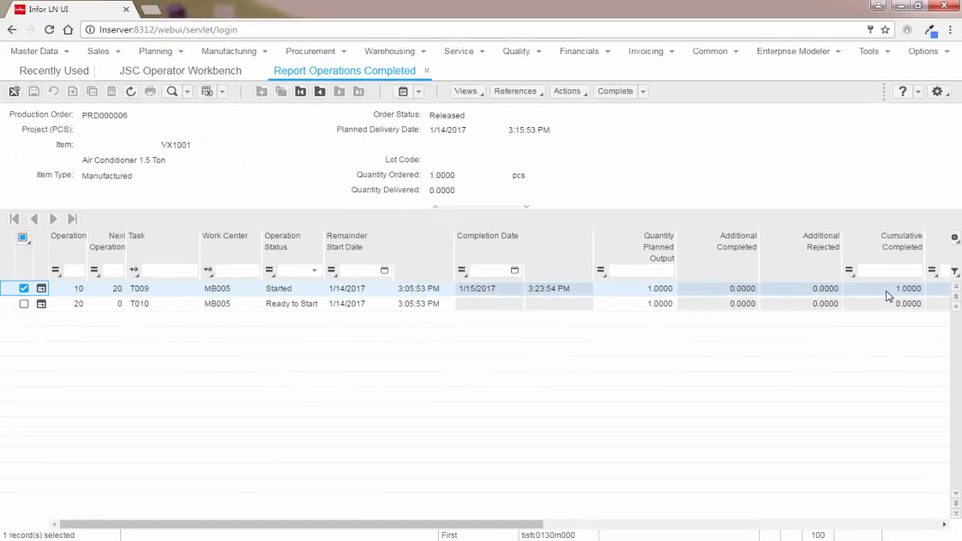